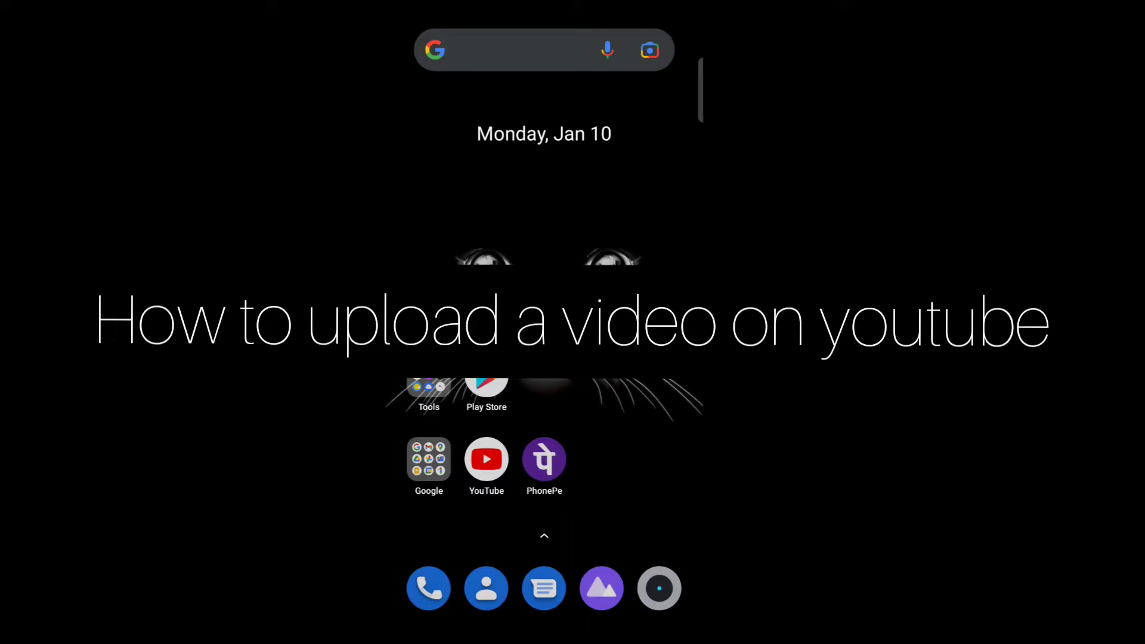
- Launch YouTube from the home screen and scroll through the home feed
left_click(486, 460)
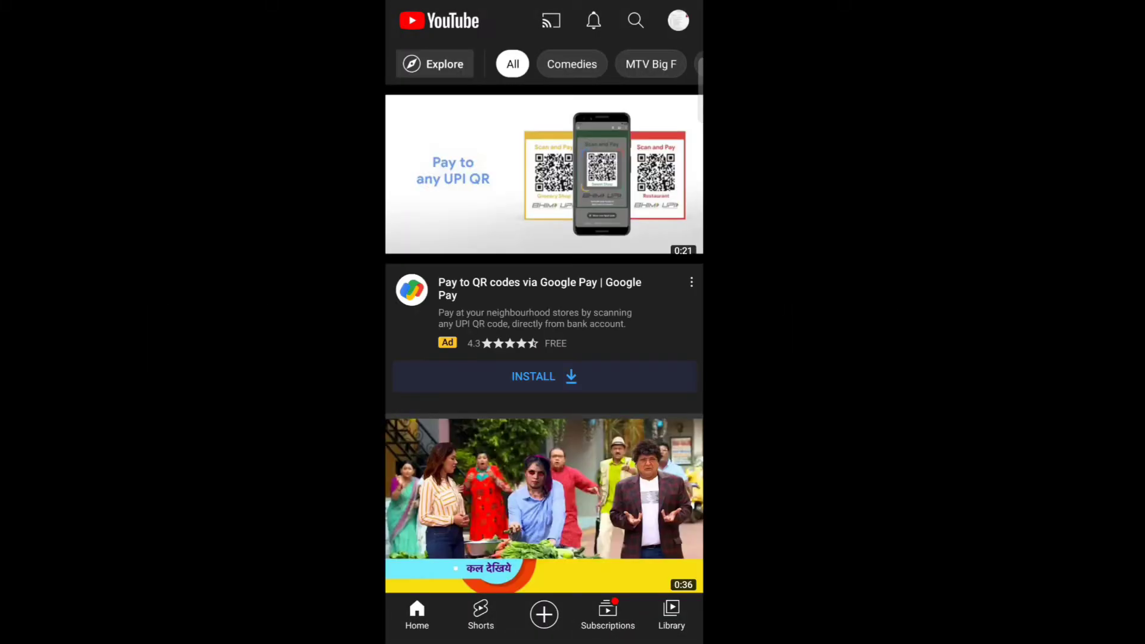
scroll("up", 3)
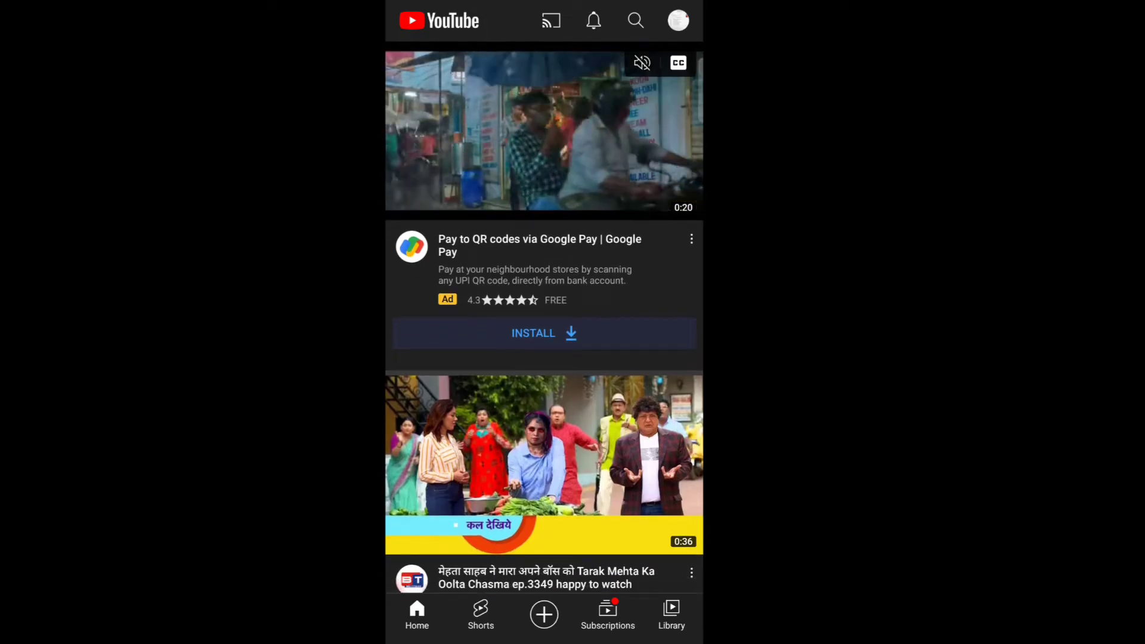
- From the account menu, create a Short from the paragliding video to reach the editor
left_click(677, 20)
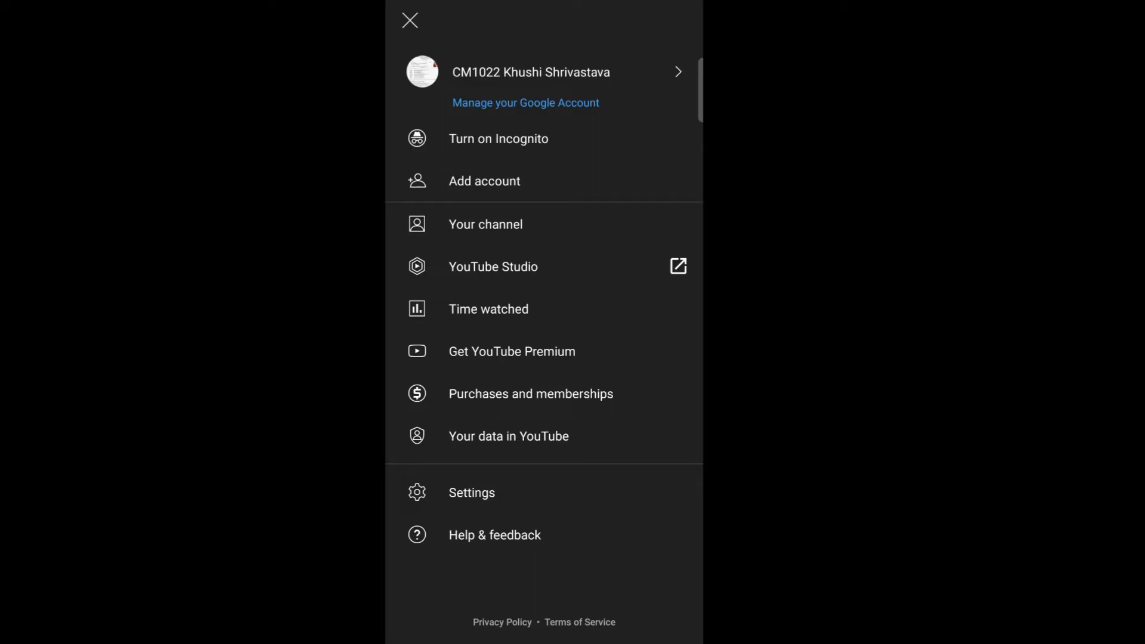
left_click(485, 225)
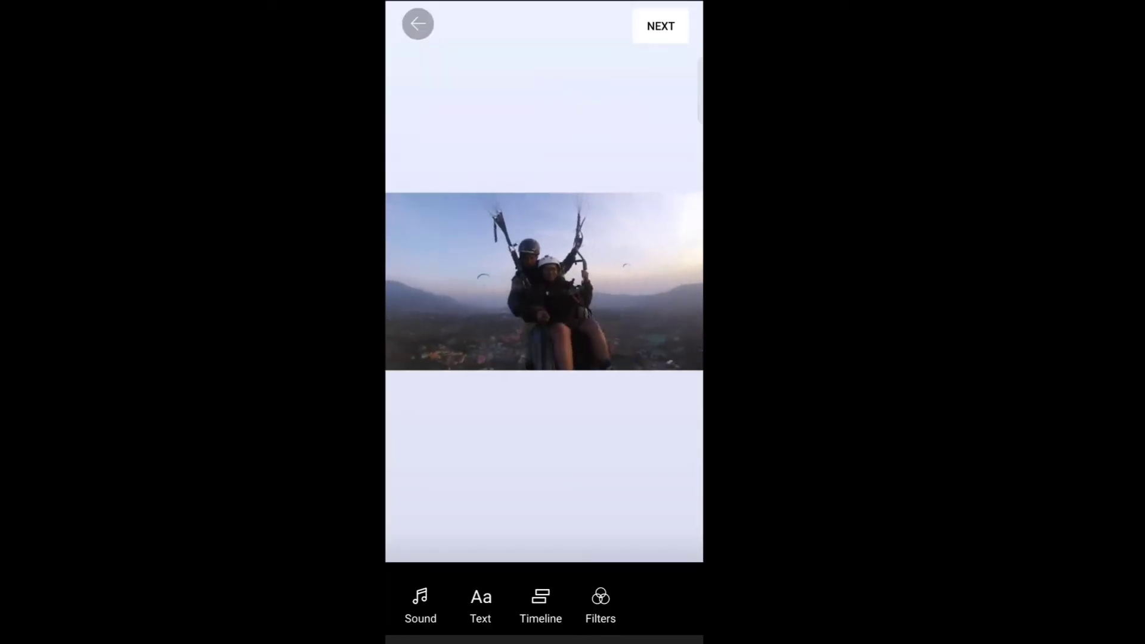
- Browse sounds without choosing one, then add overlay text 'ee' and restyle it
left_click(420, 606)
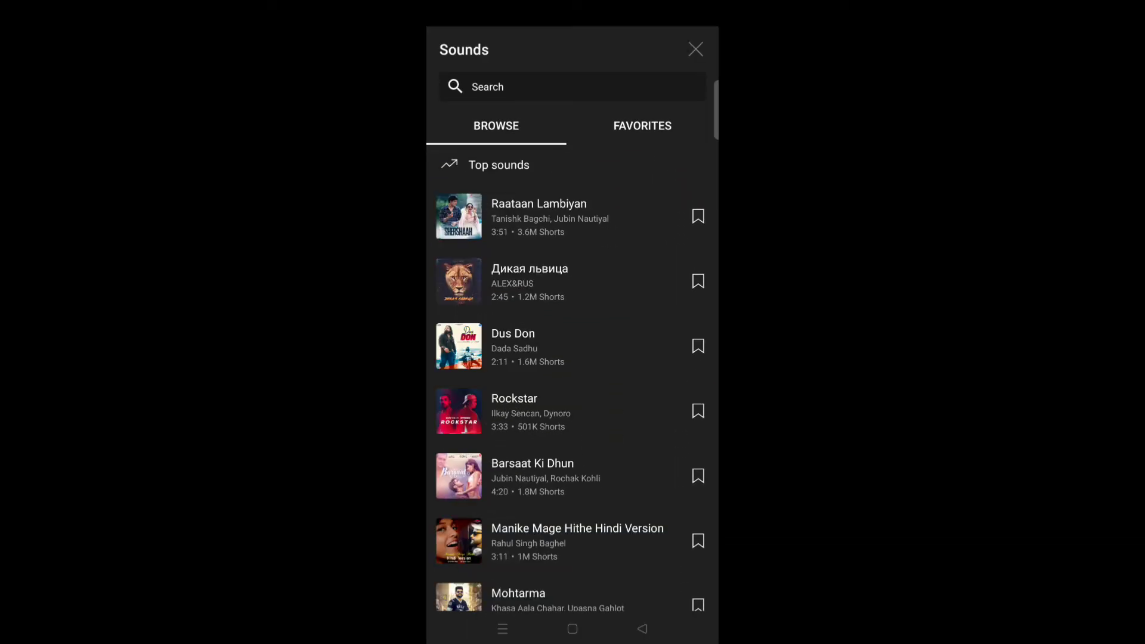
left_click(694, 49)
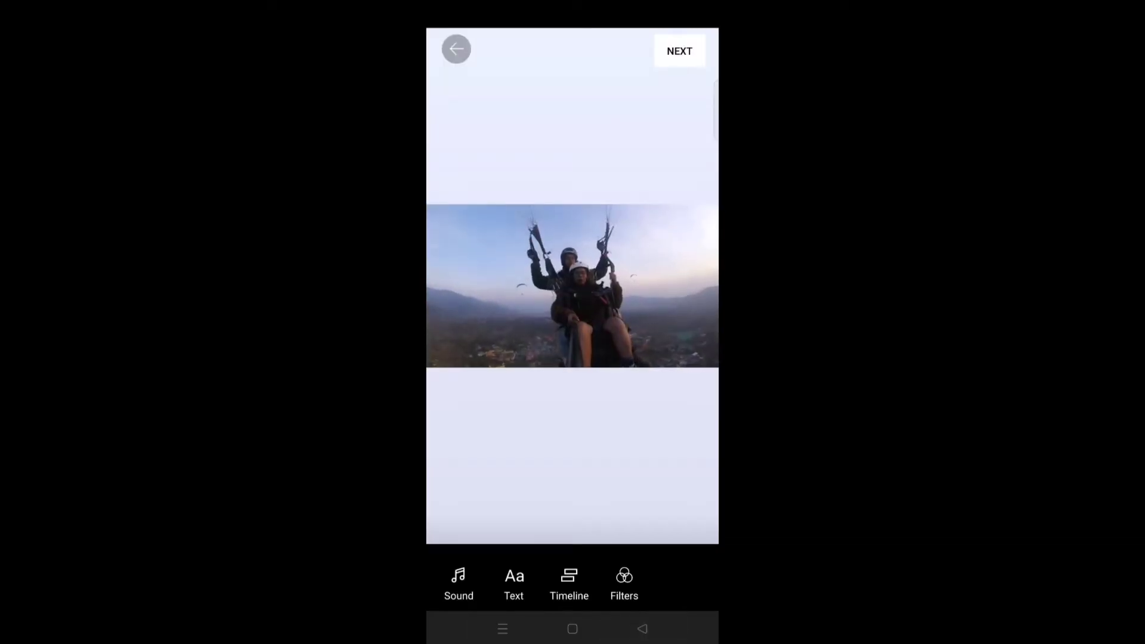
left_click(514, 584)
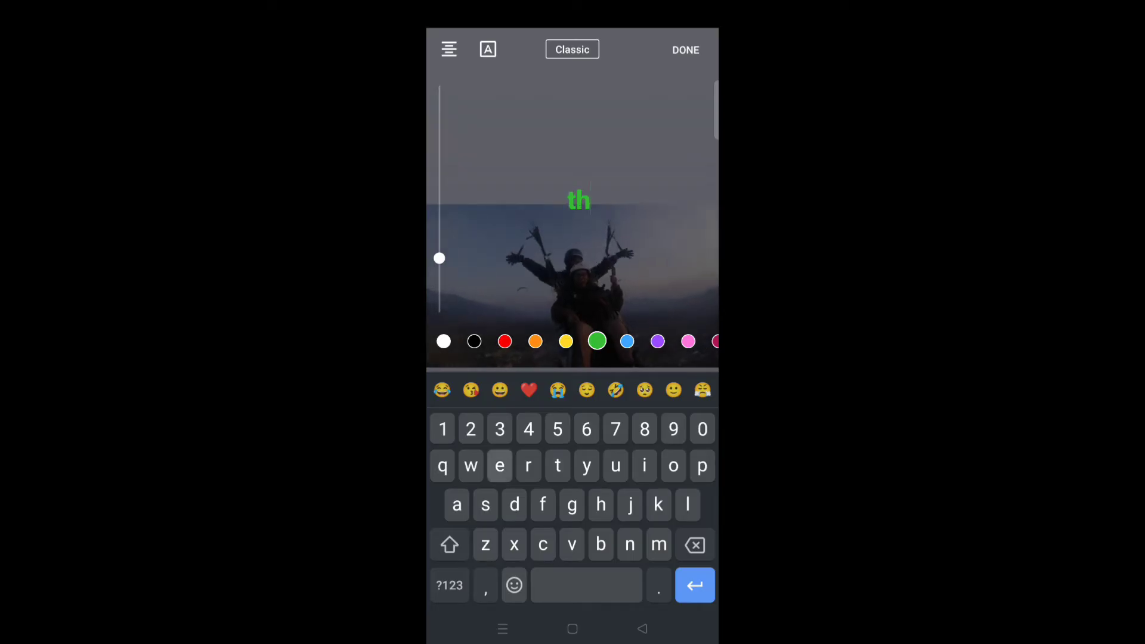
type("ee")
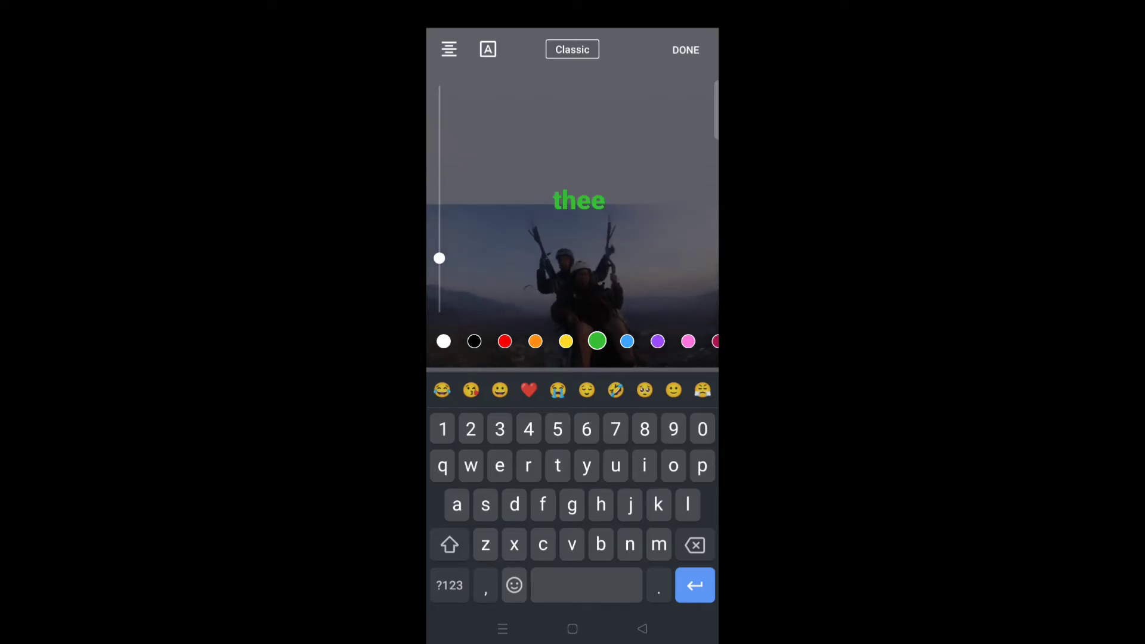
left_click(573, 49)
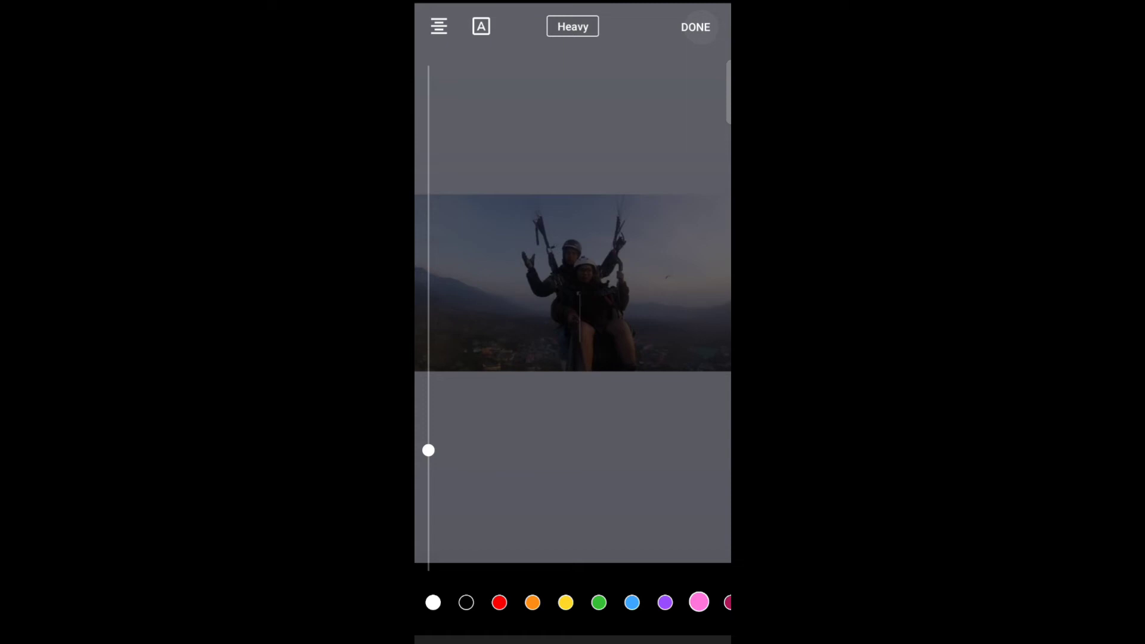
- Finish the 'ee' text overlay on the paragliding clip
left_click(695, 27)
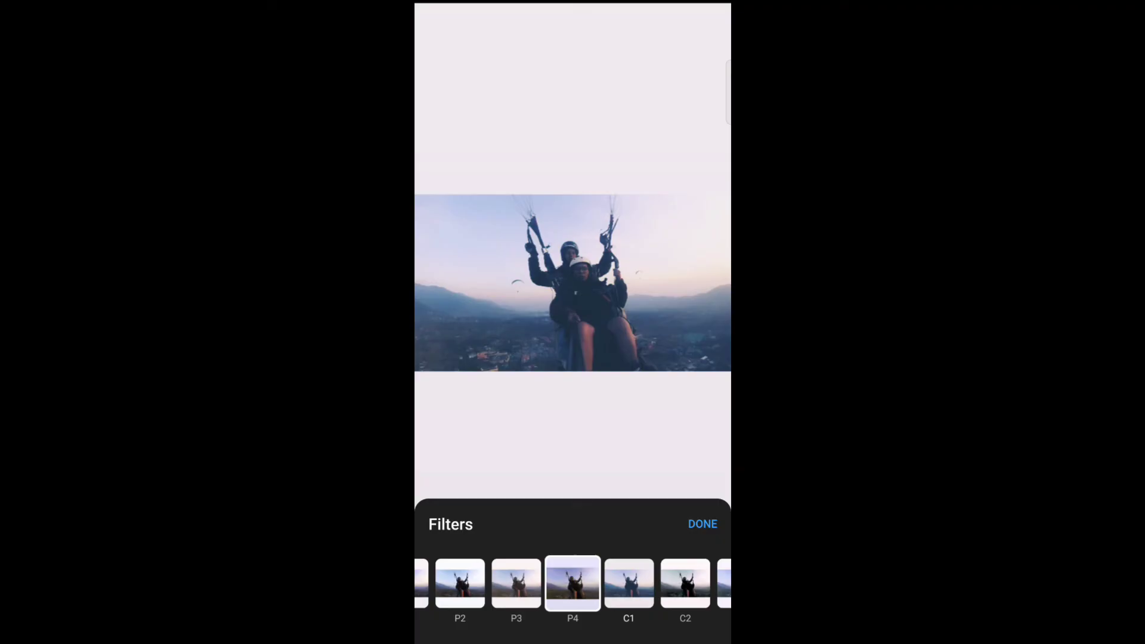
- Scroll the filter strip and finish editing to reach the Add details screen
scroll("right", 3)
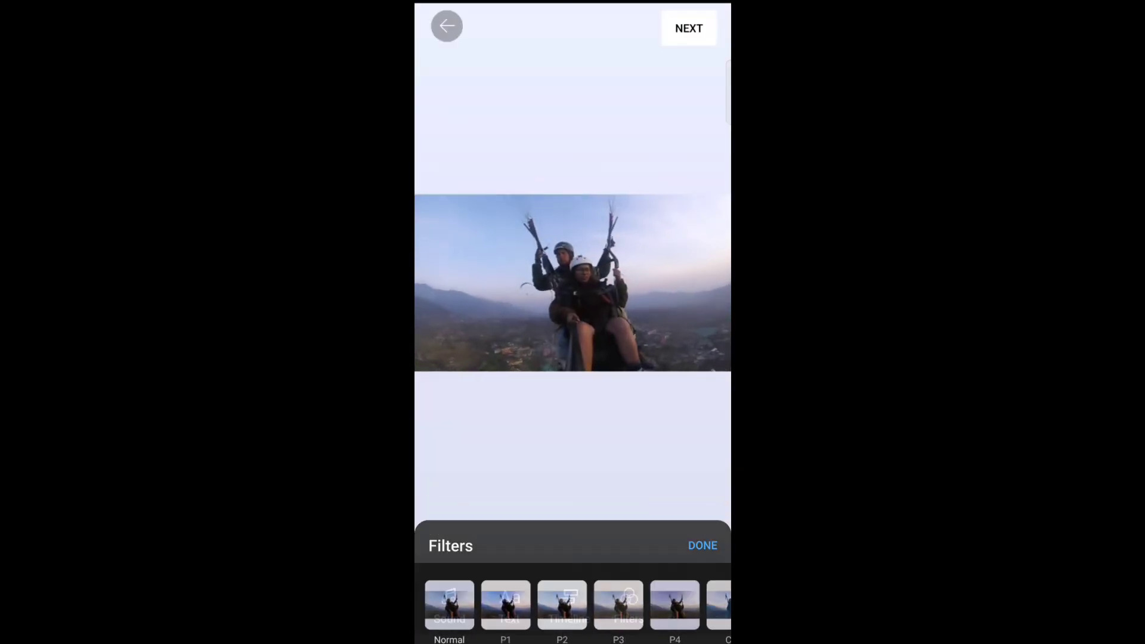
left_click(687, 28)
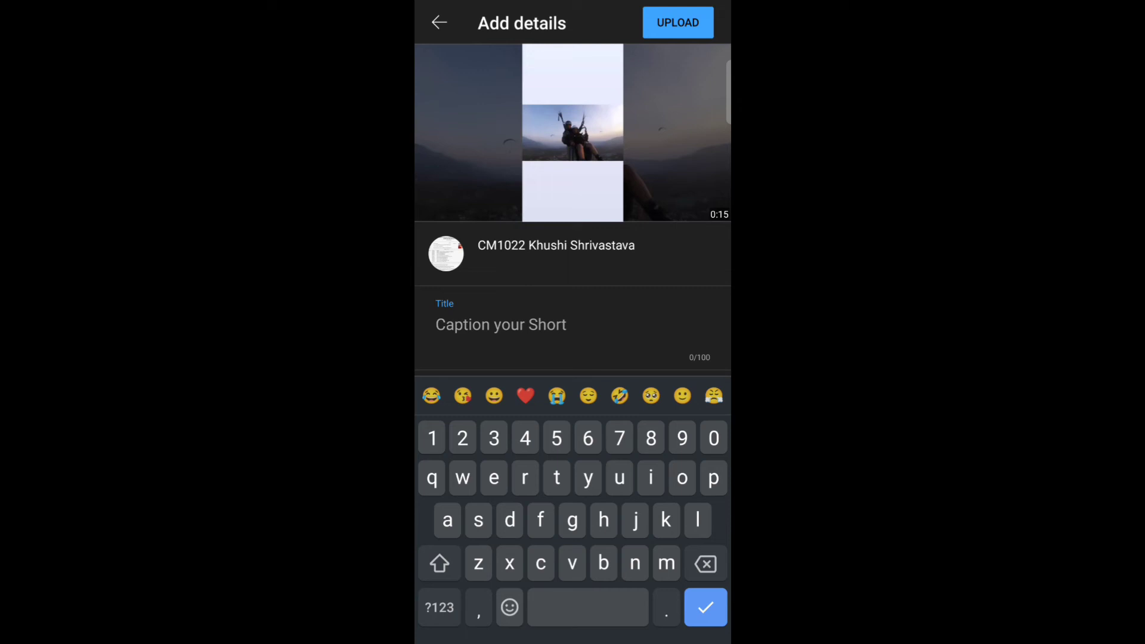
- Set visibility to Scheduled for Jan 11, 2022, 12:00 AM and upload the Short
left_click(706, 607)
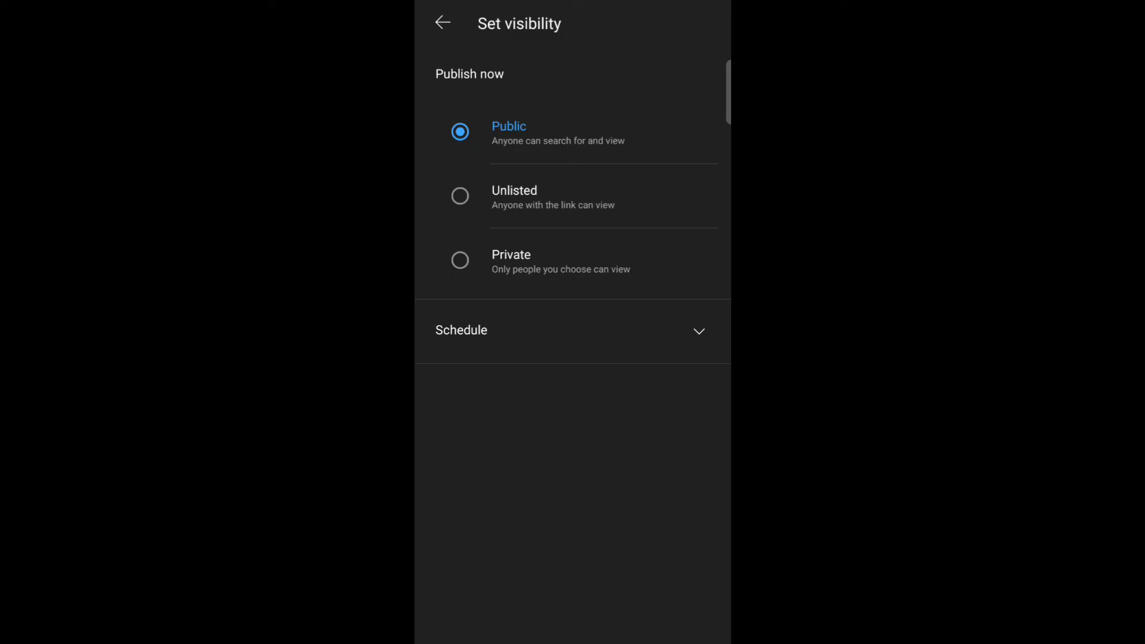
left_click(442, 23)
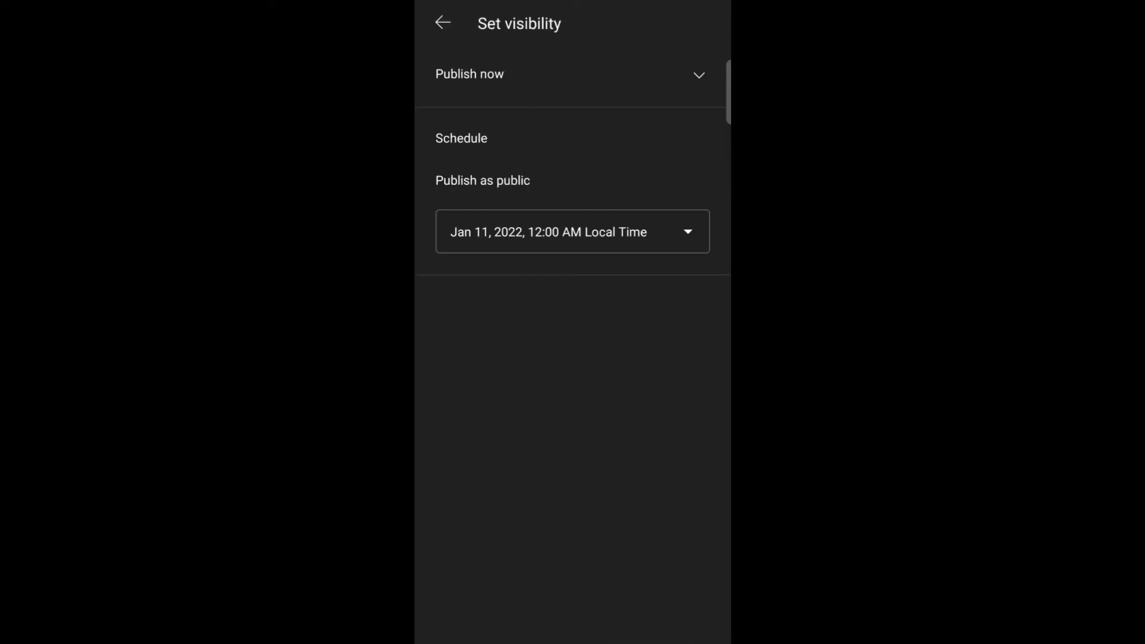
left_click(440, 23)
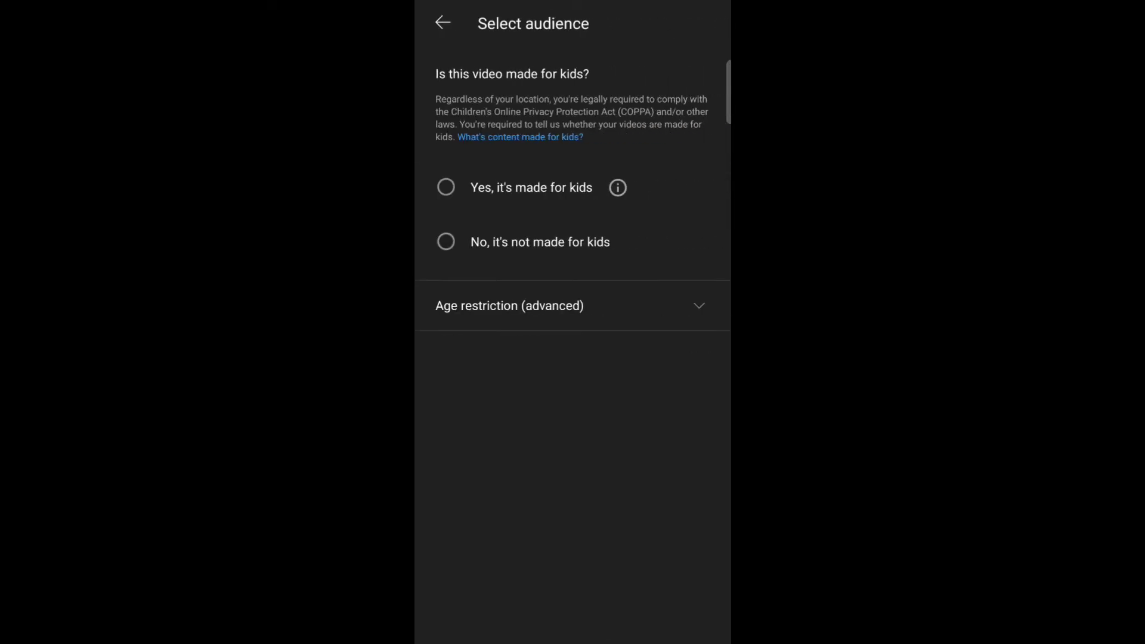
left_click(441, 23)
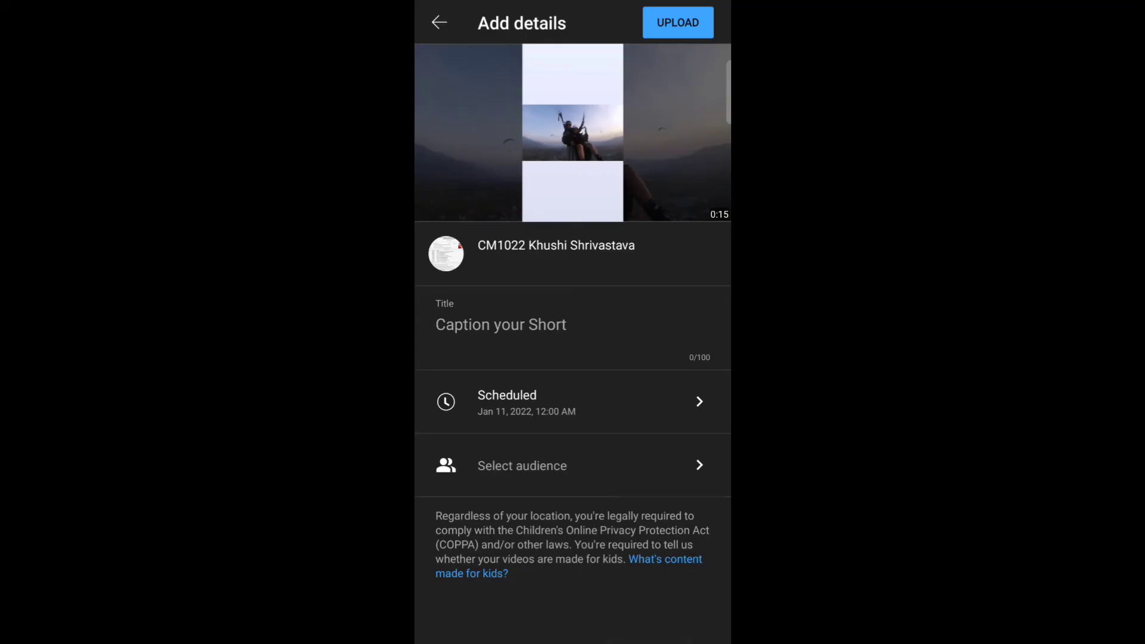
left_click(676, 23)
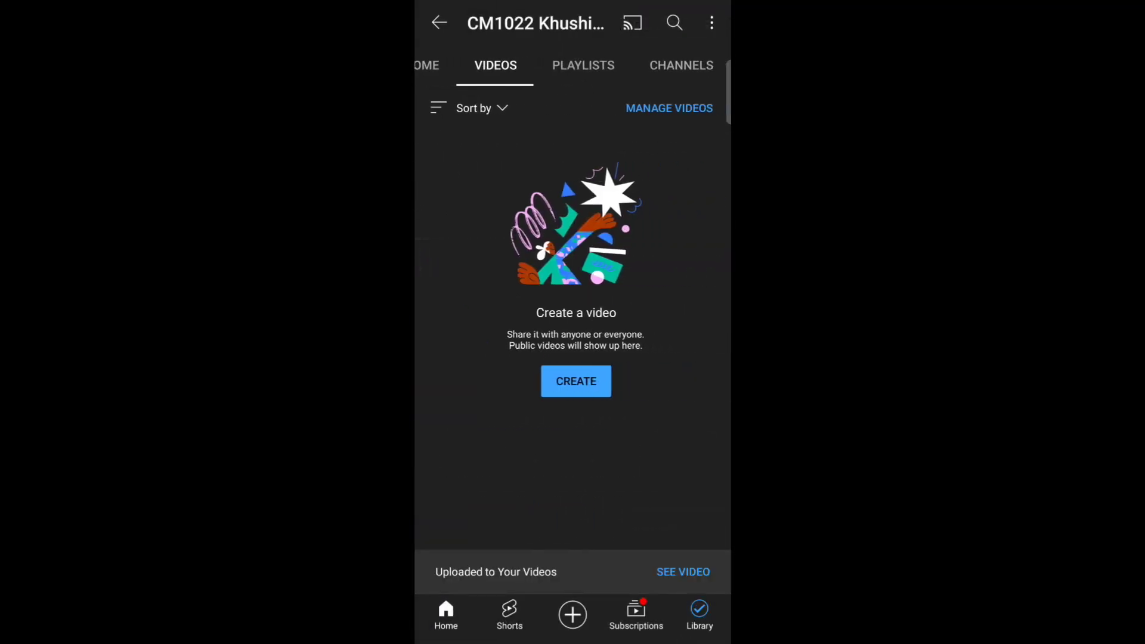